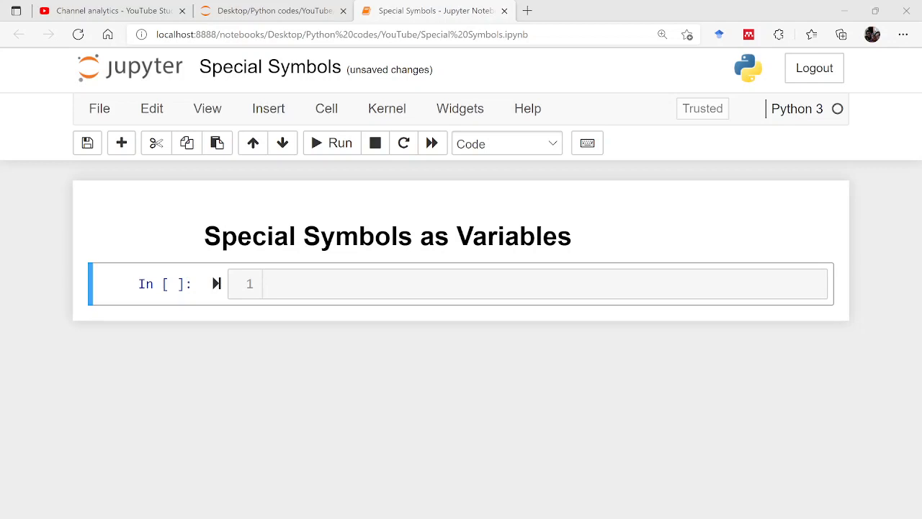
Try typing alpha and LaTeX text in the first cell, then select it all to discard
click(447, 282)
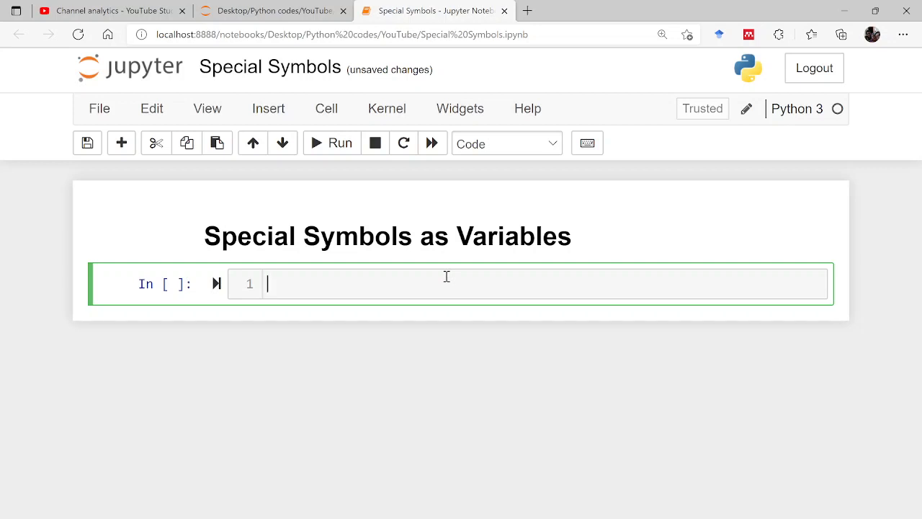
text(alpha)
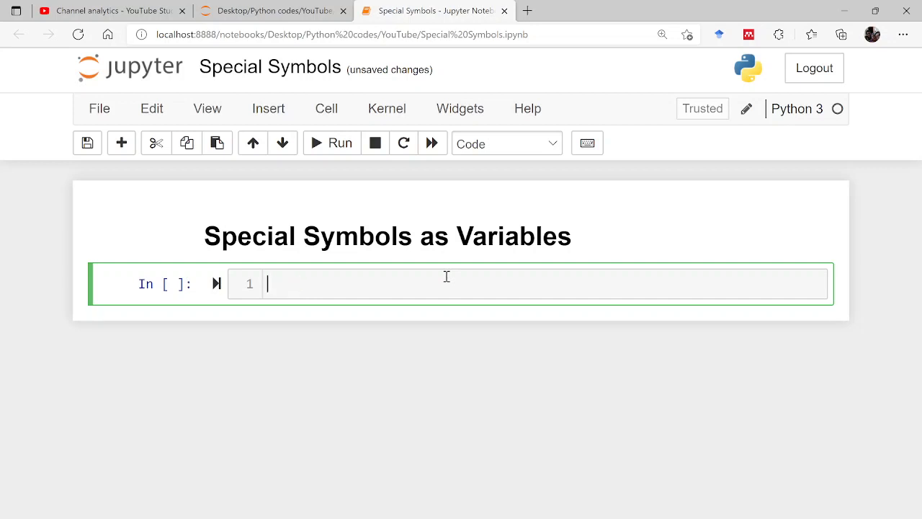
text(Lat)
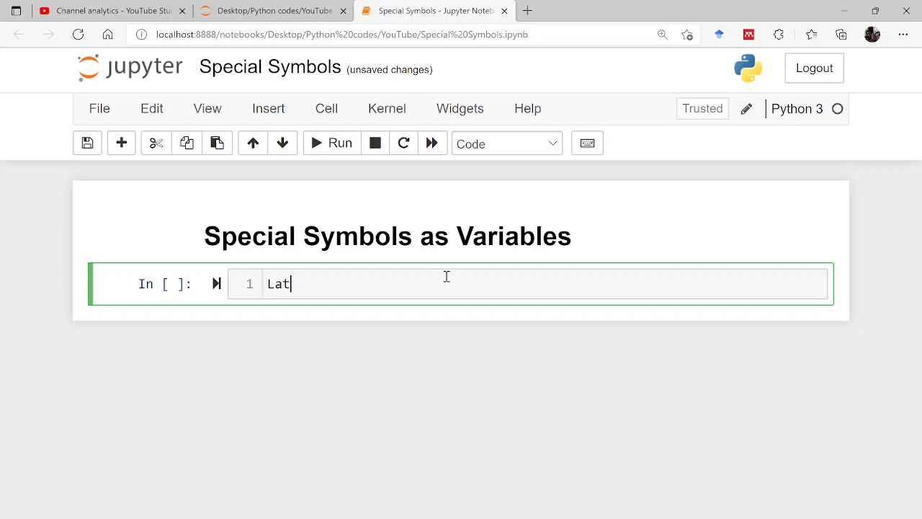
text(eX)
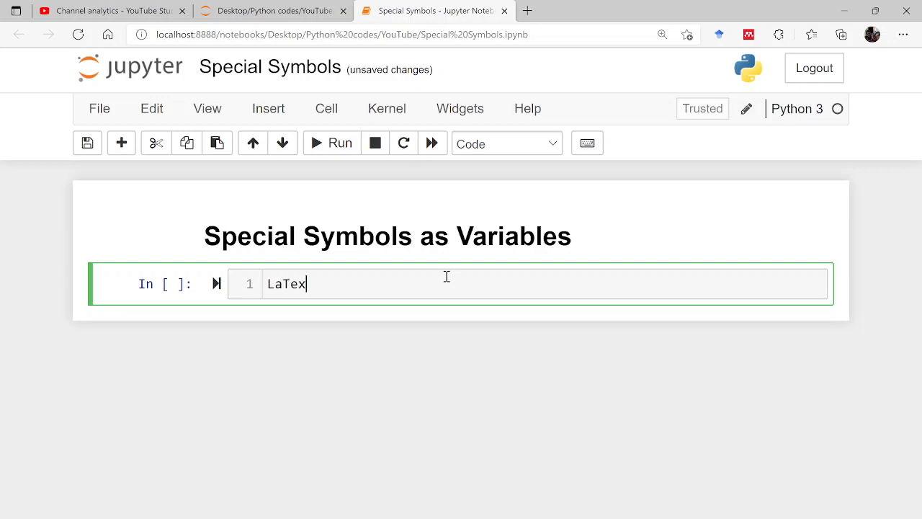
key(ctrl+a)
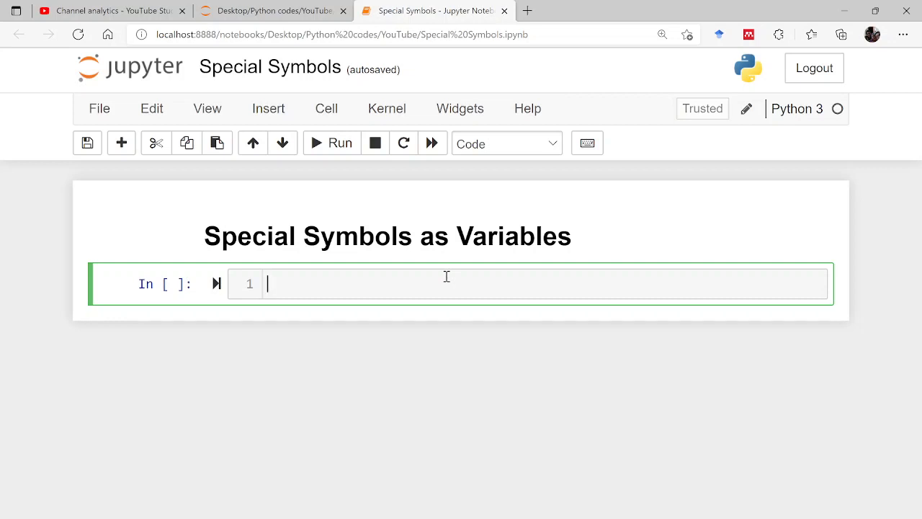
Write θ=10 and θ+10 using the \theta shortcut and run the cell to get 20
text(\)
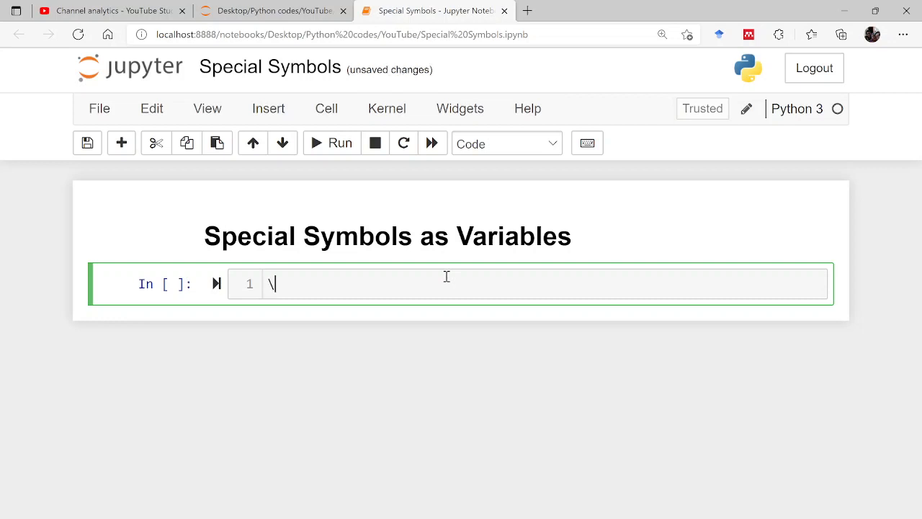
text(theta)
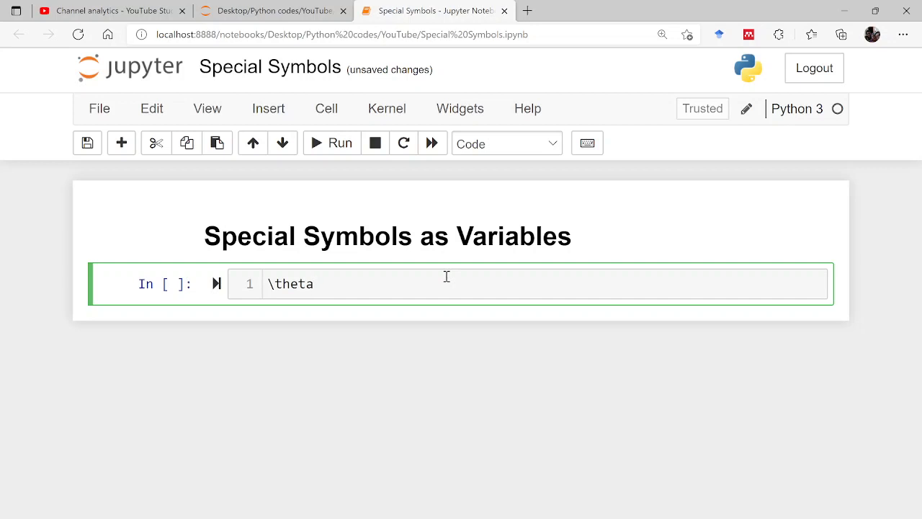
key(Tab)
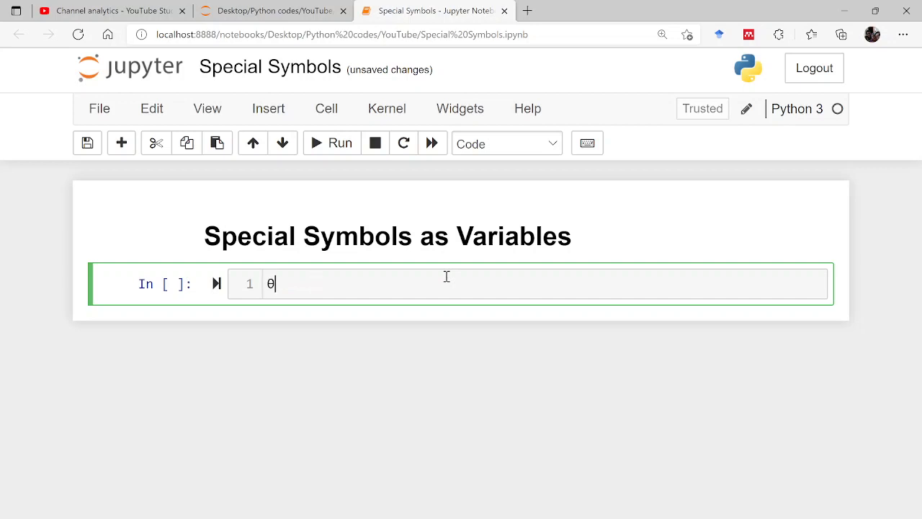
text(=)
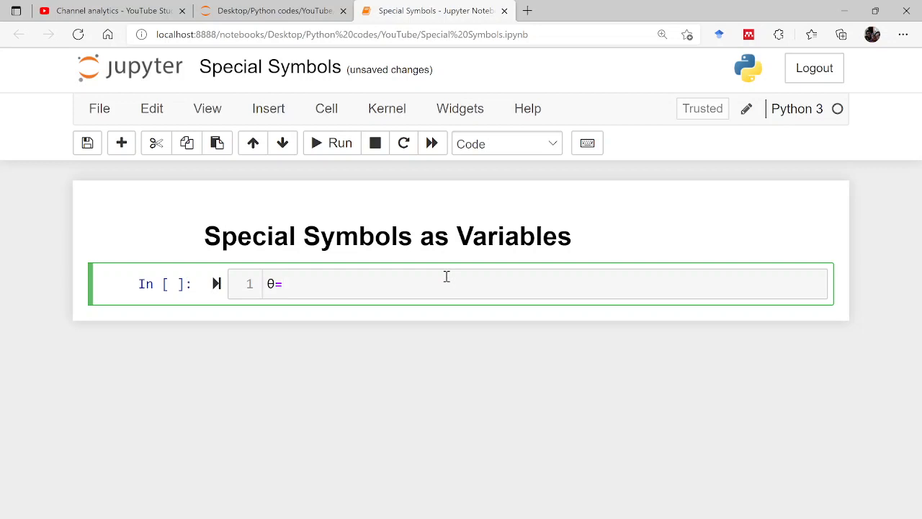
text(10)
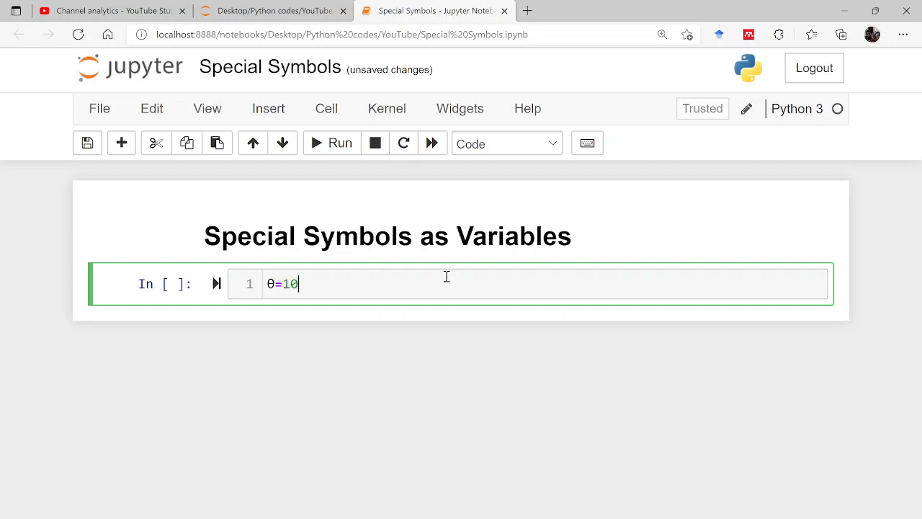
key(Return)
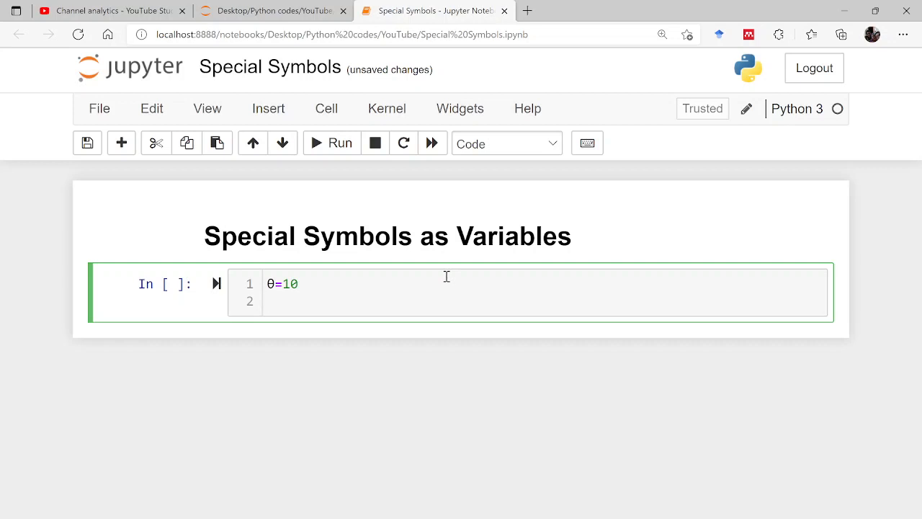
text(θ)
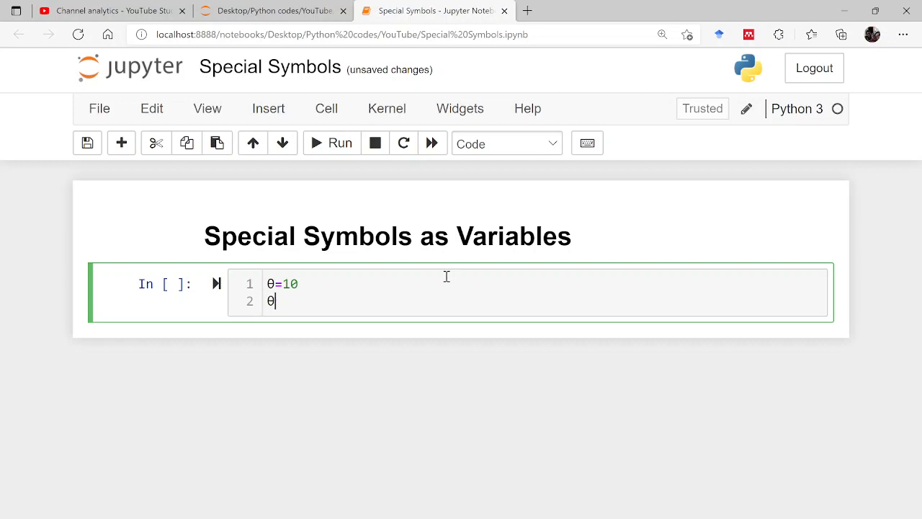
text(+10)
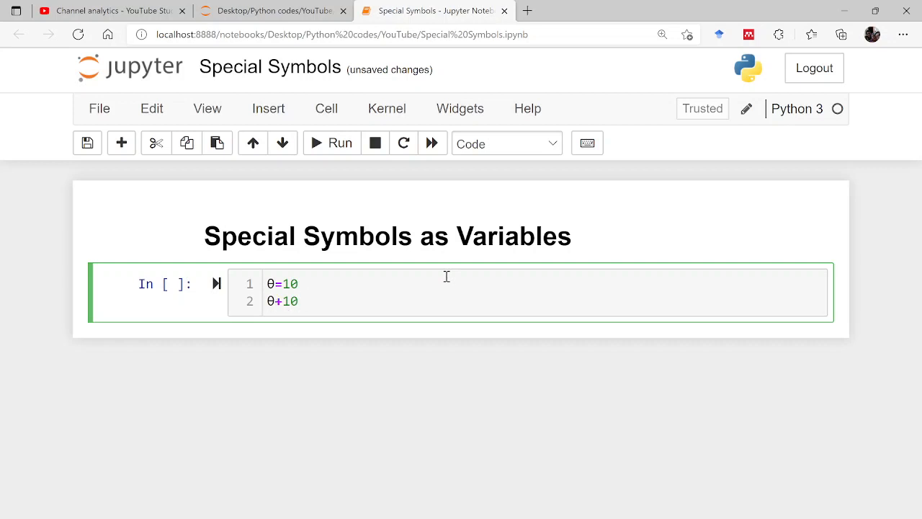
click(331, 142)
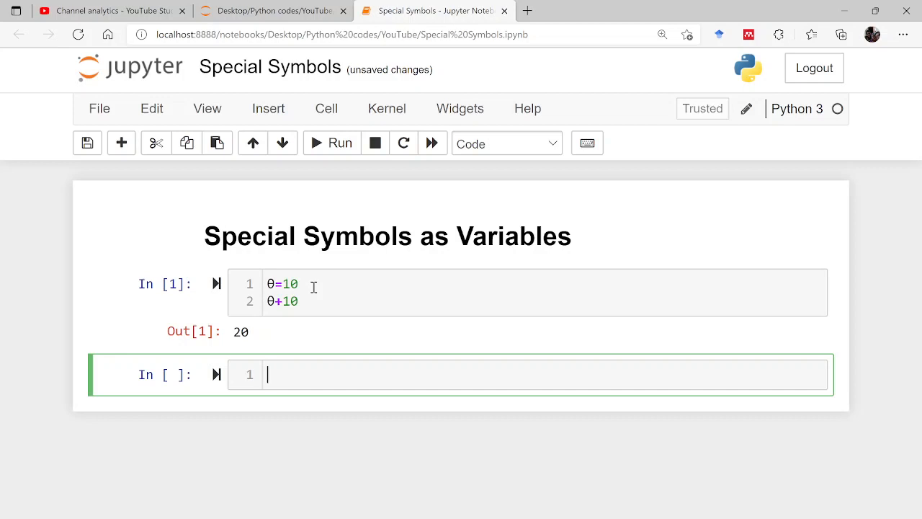
Enter a lone β via \beta in a new cell and return to it after the NameError
text(\)
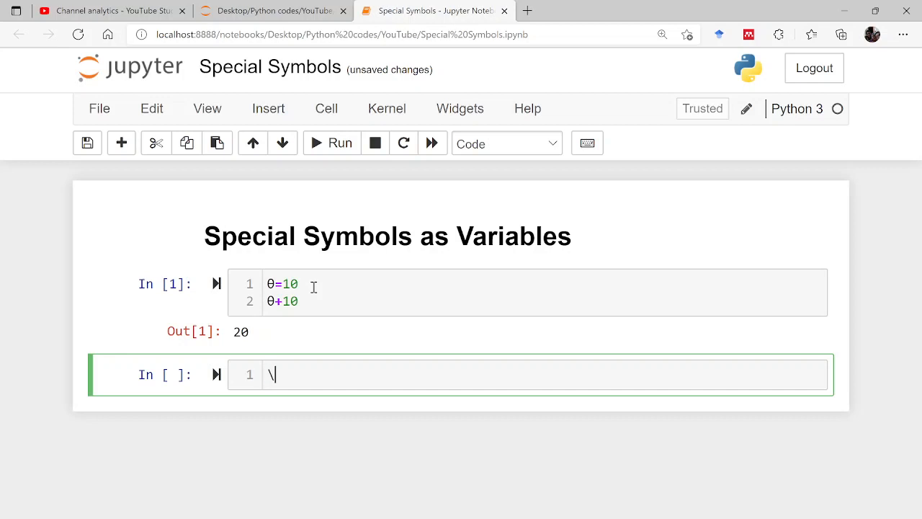
text(beta)
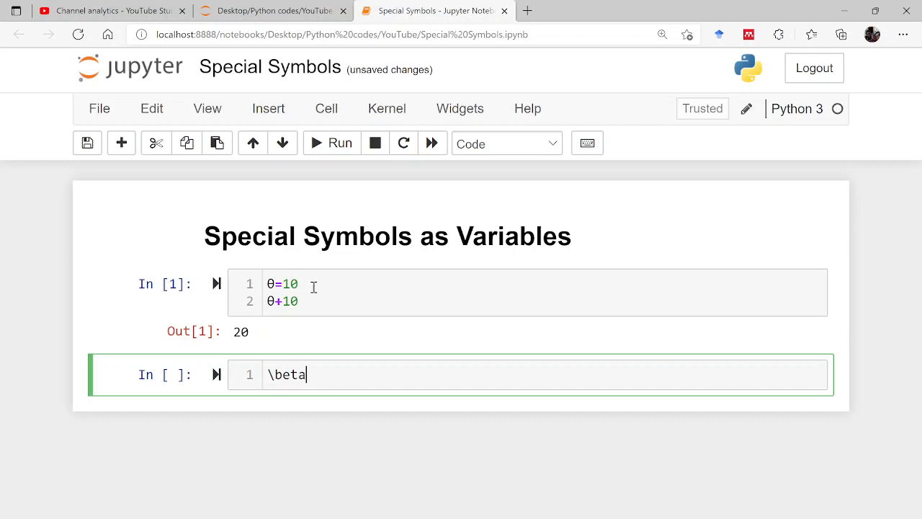
key(Tab)
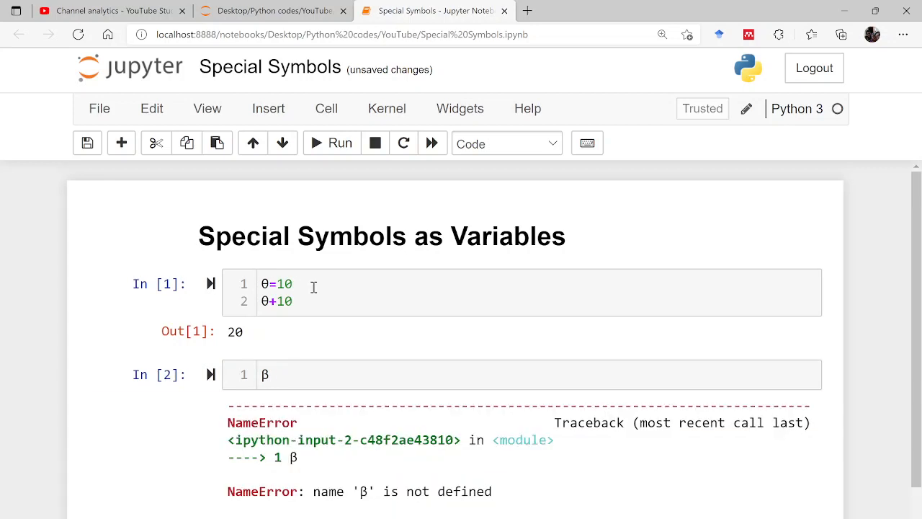
click(294, 375)
text(=1)
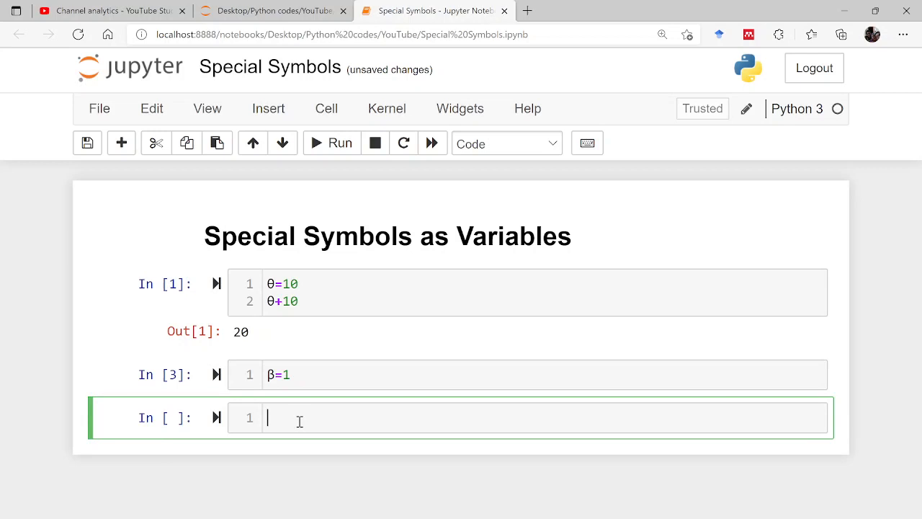
Define α and compute α+β so the result 3 appears
text(α)
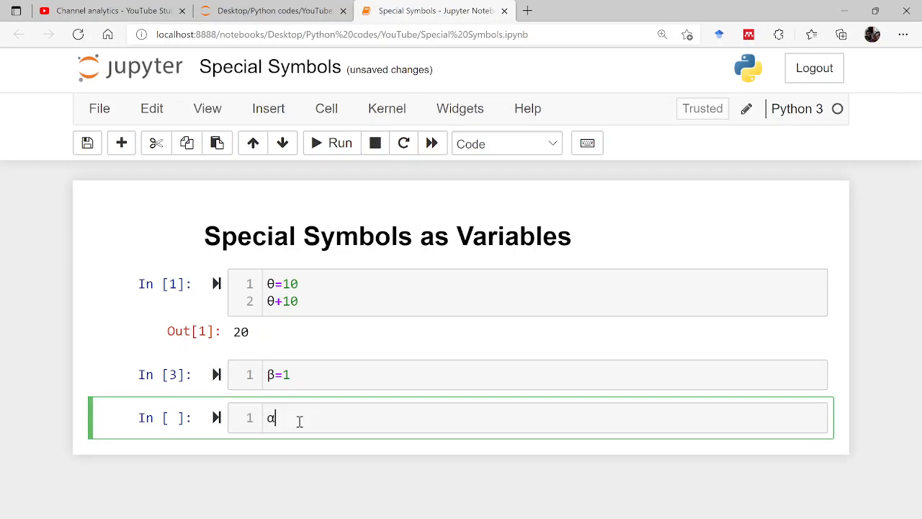
text(=2)
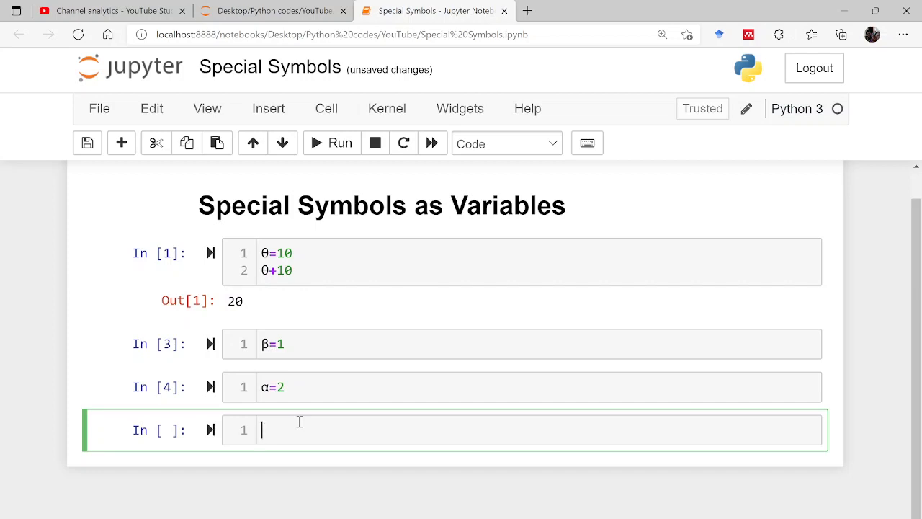
text(\aph)
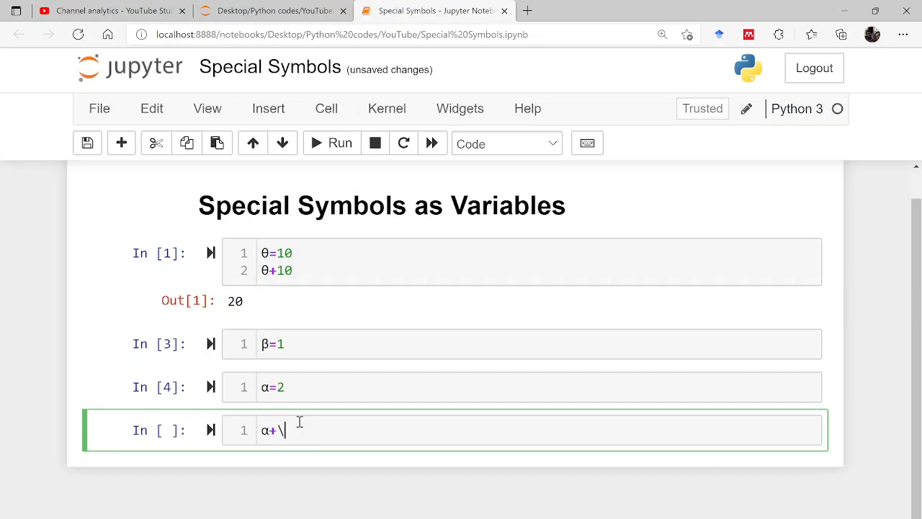
text(beta)
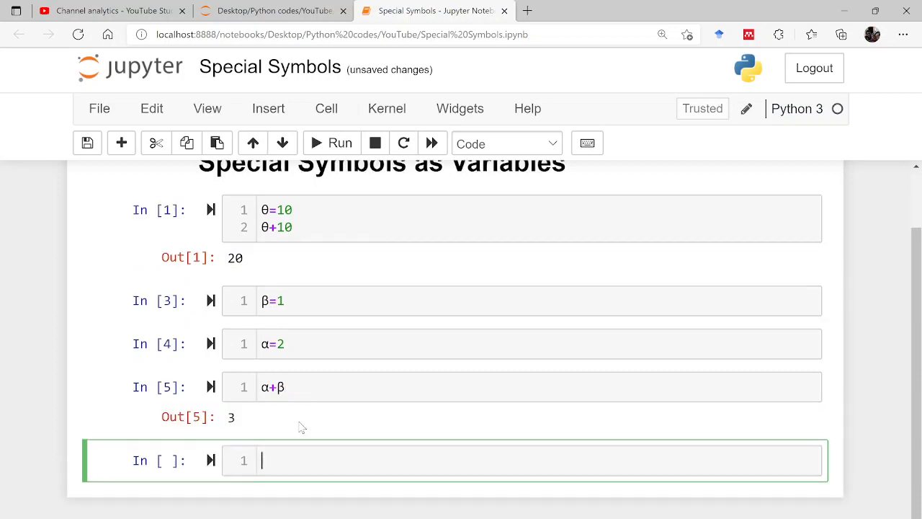
mouse_move(366, 442)
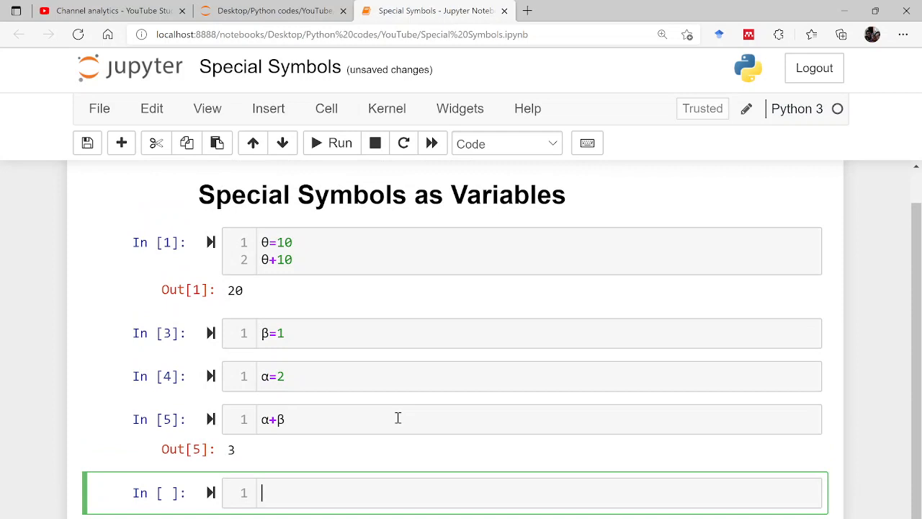
scroll(down, 3)
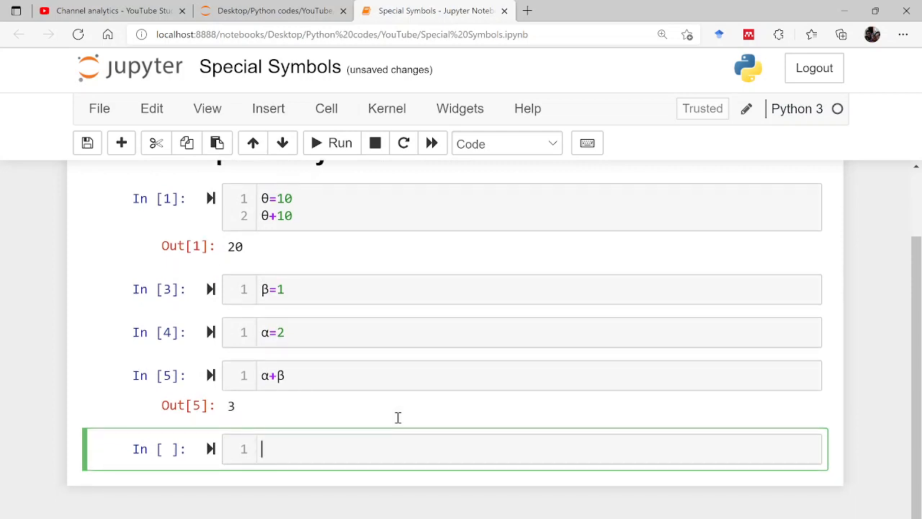
mouse_move(400, 422)
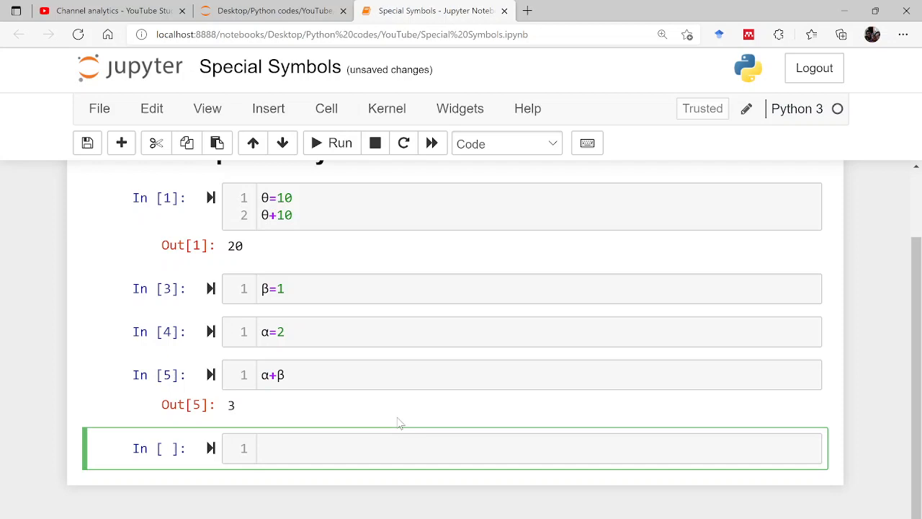
Assign ζ=9 via \zeta and print(ζ) to output 9
text(\zeta)
text(print)
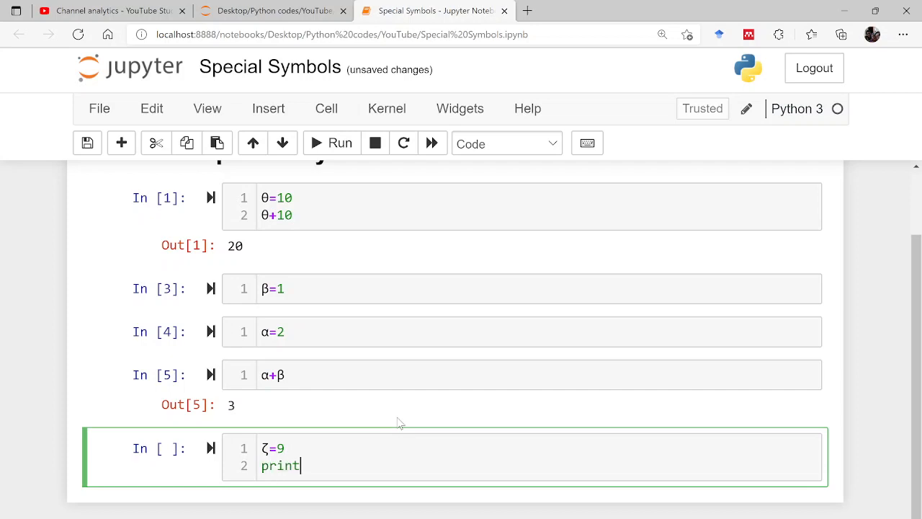
text((\))
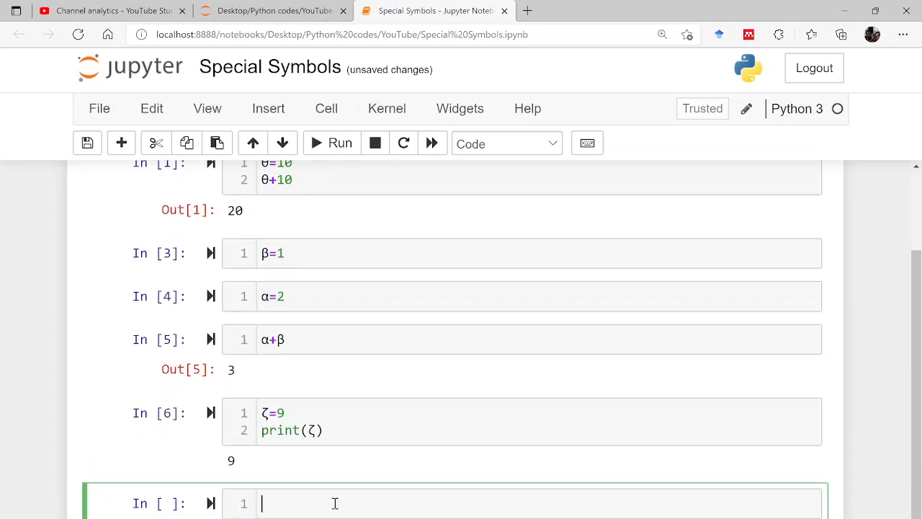
scroll(down, 3)
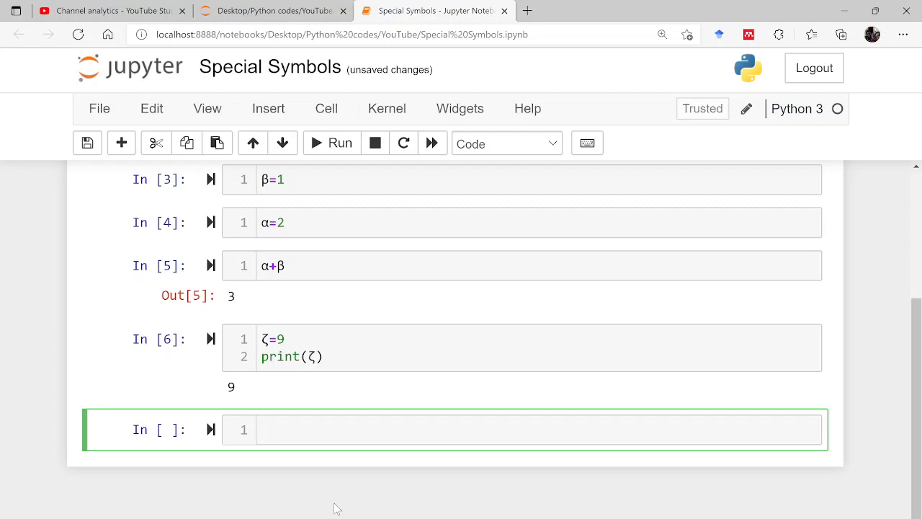
Set γ=1.4 via \gam completion, save the notebook, and run the cell
text(\)
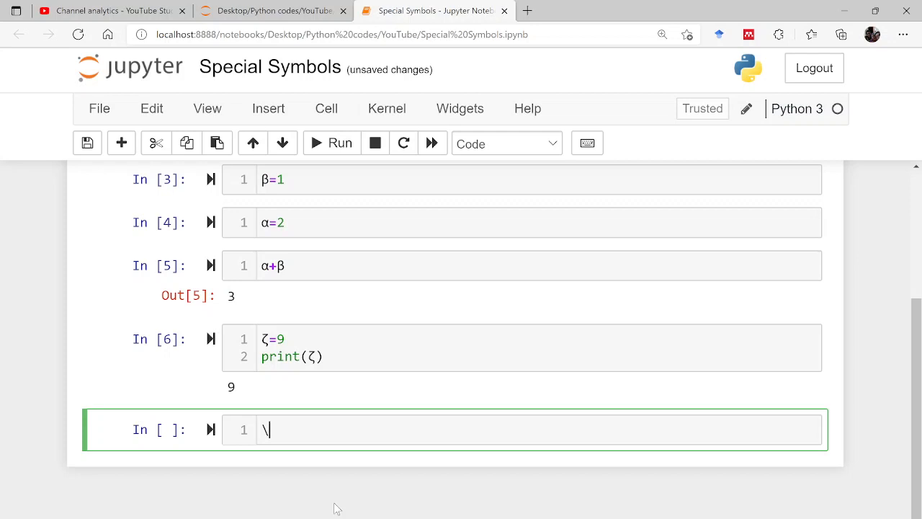
text(gam)
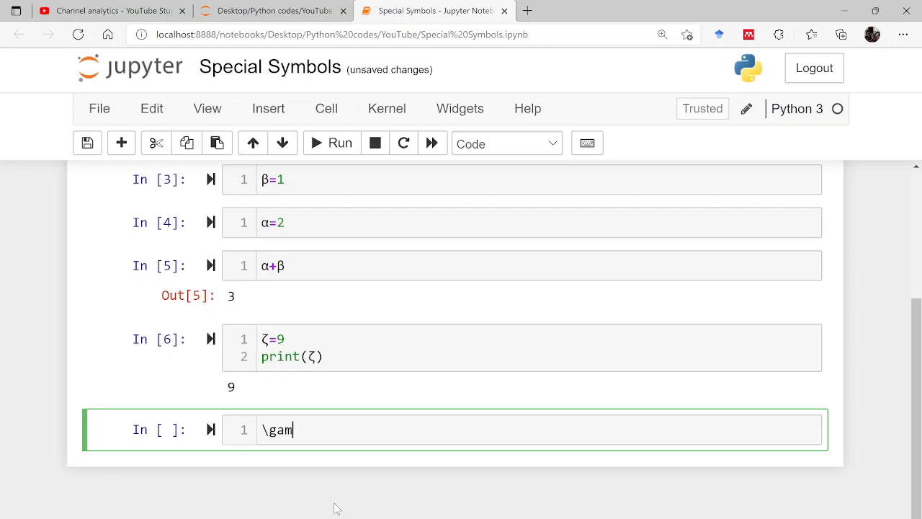
key(Tab)
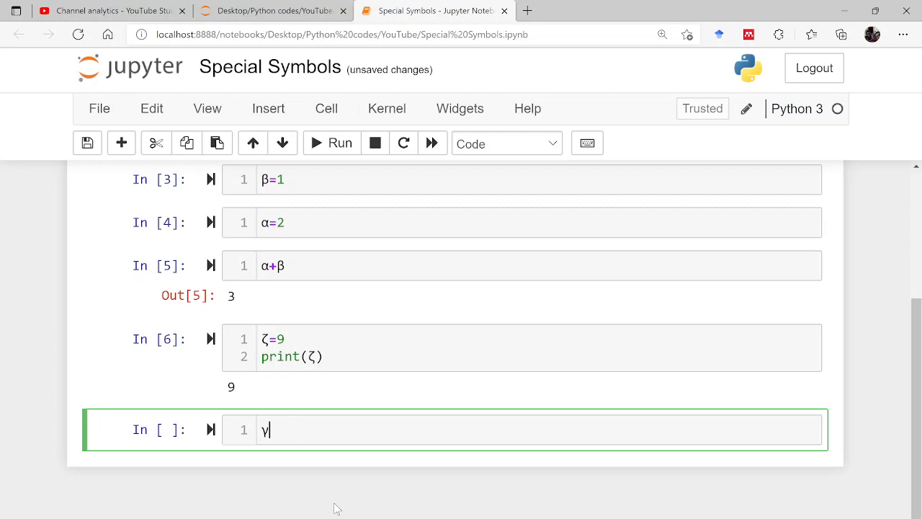
text(=)
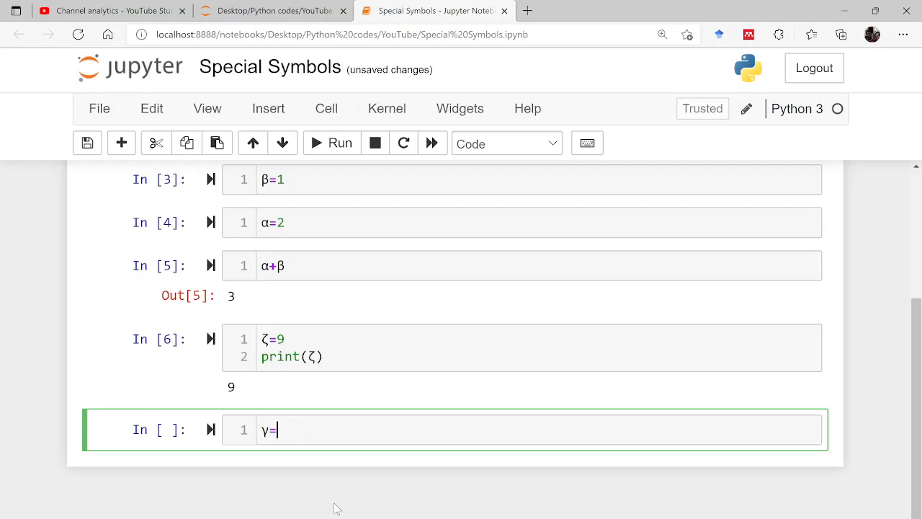
key(ctrl+s)
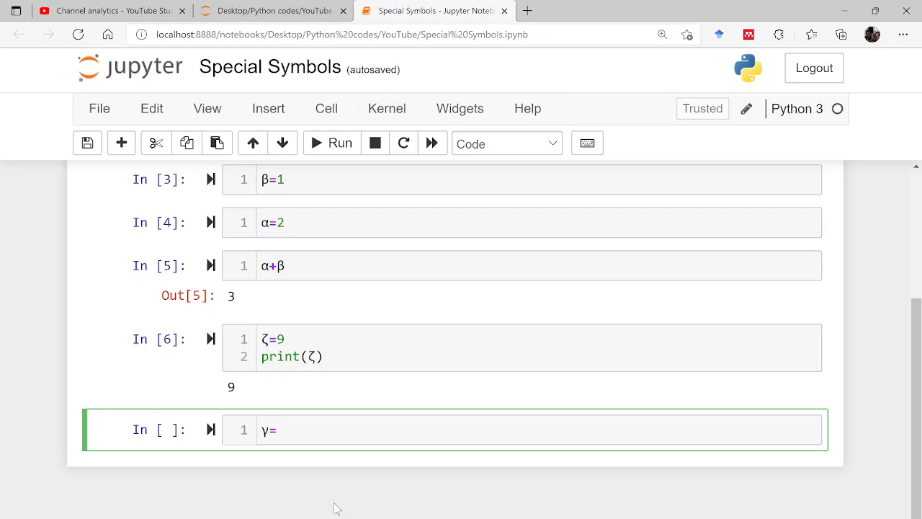
text(1.)
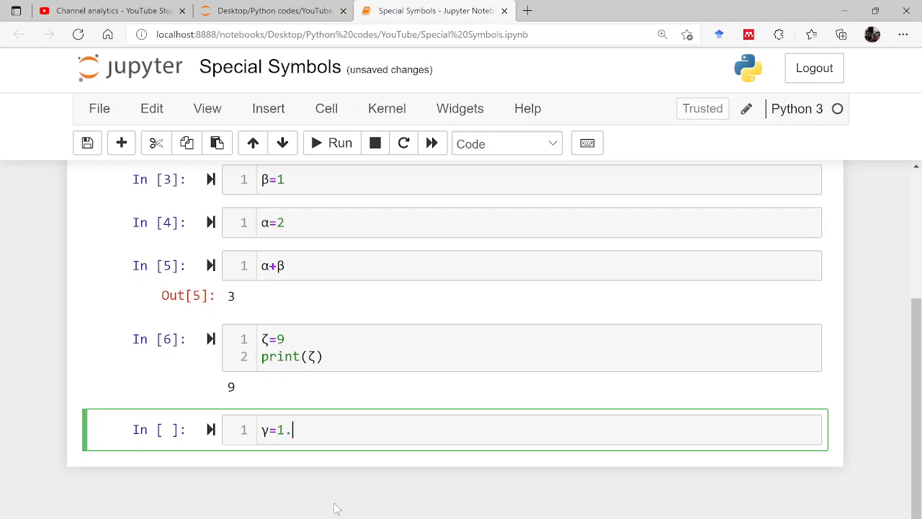
key(shift+Enter)
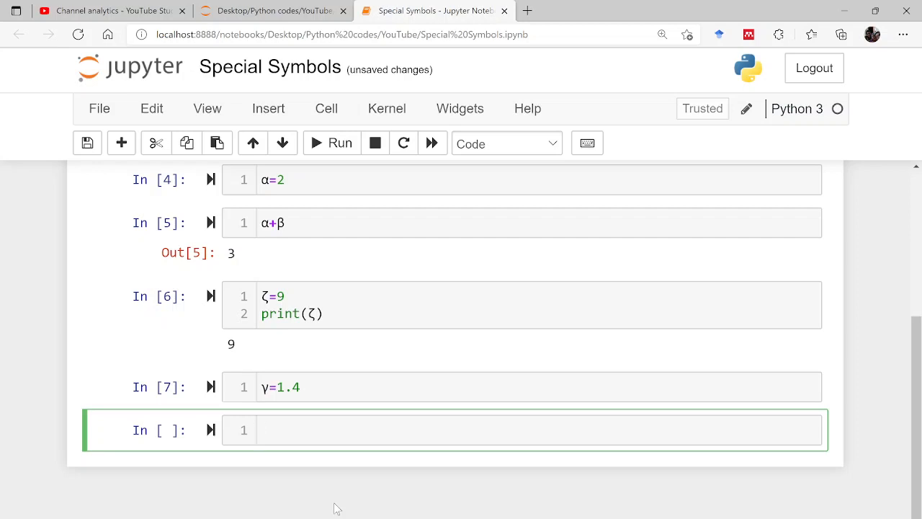
scroll(up, 3)
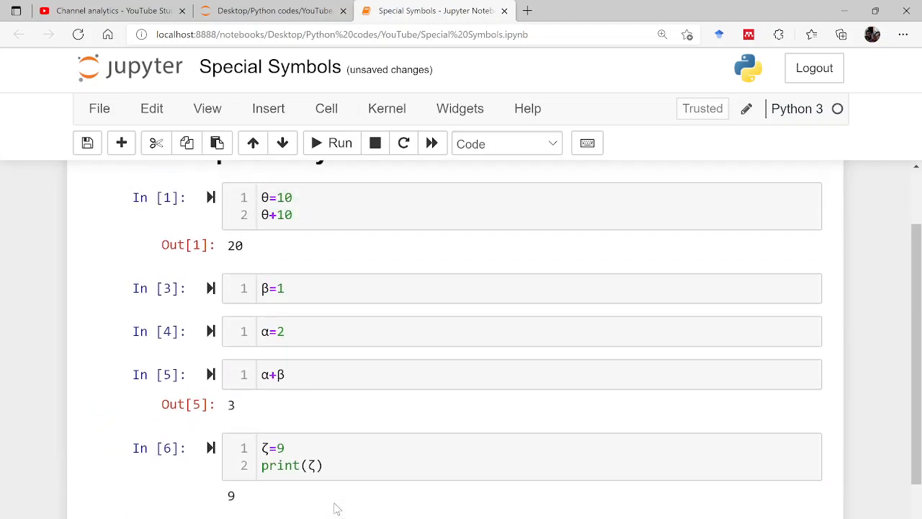
scroll(down, 3)
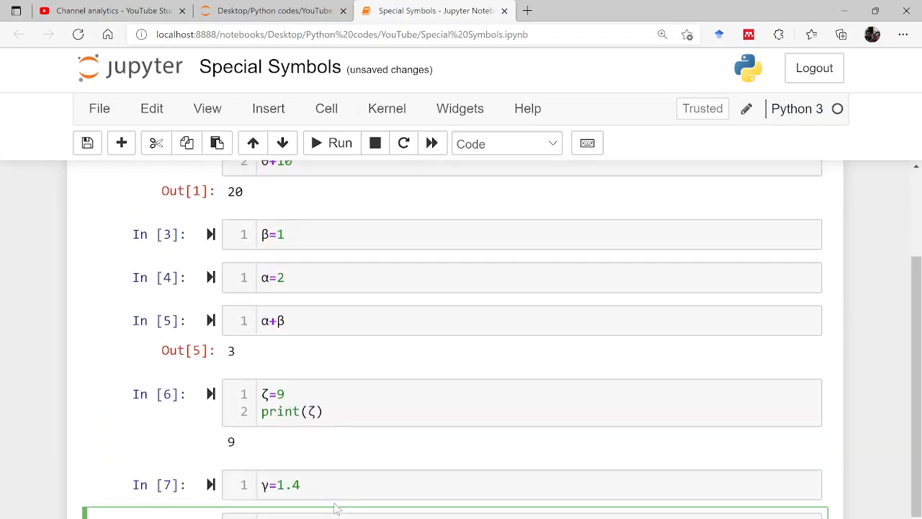
scroll(down, 3)
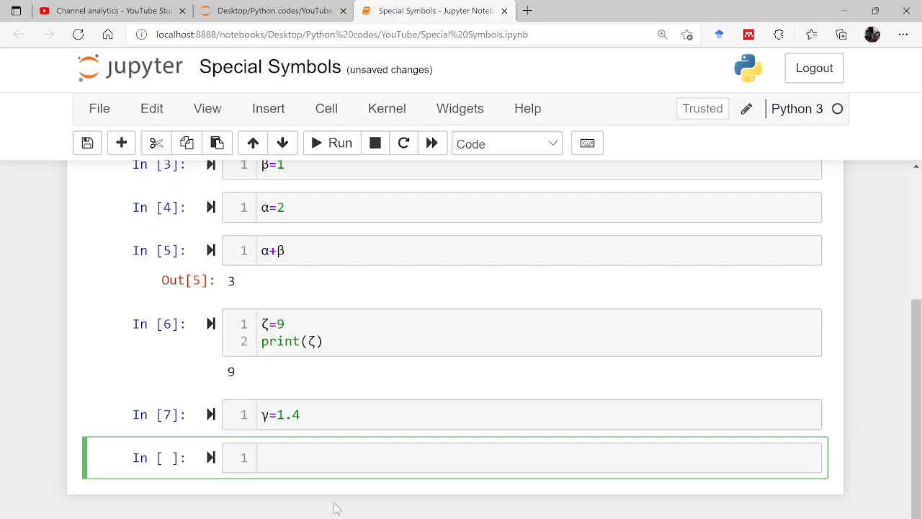
Insert β by choosing \beta from the completion list for \bet
text(\)
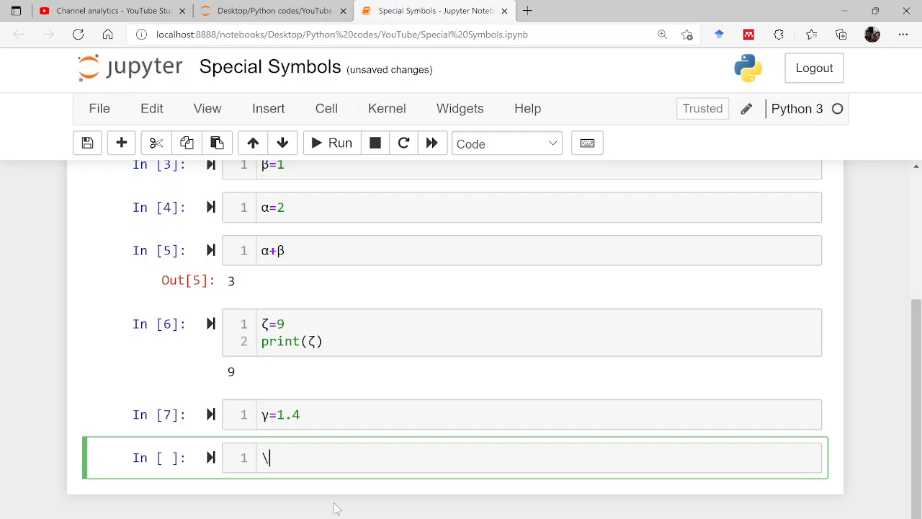
text(bet)
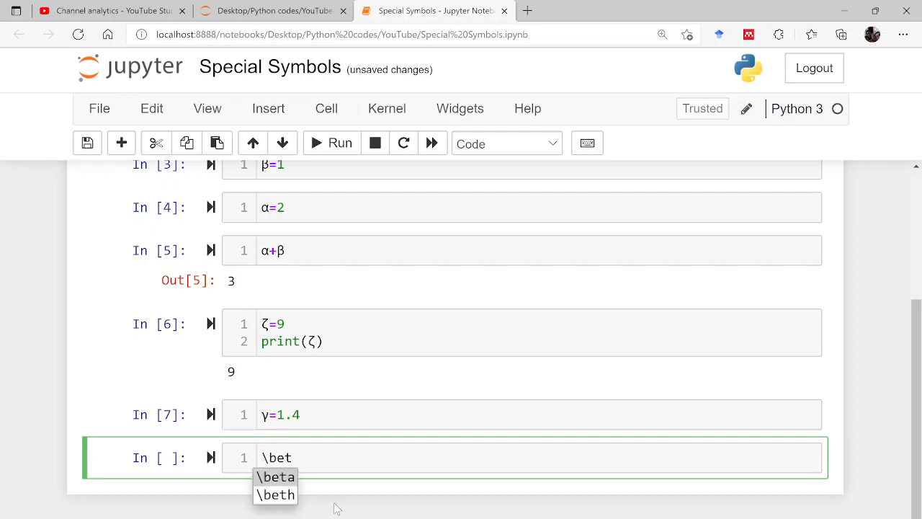
click(274, 475)
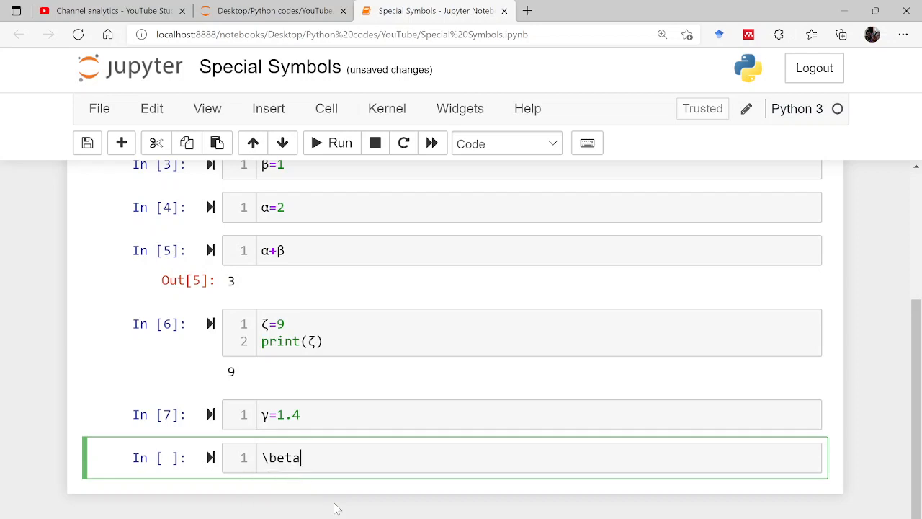
key(Tab)
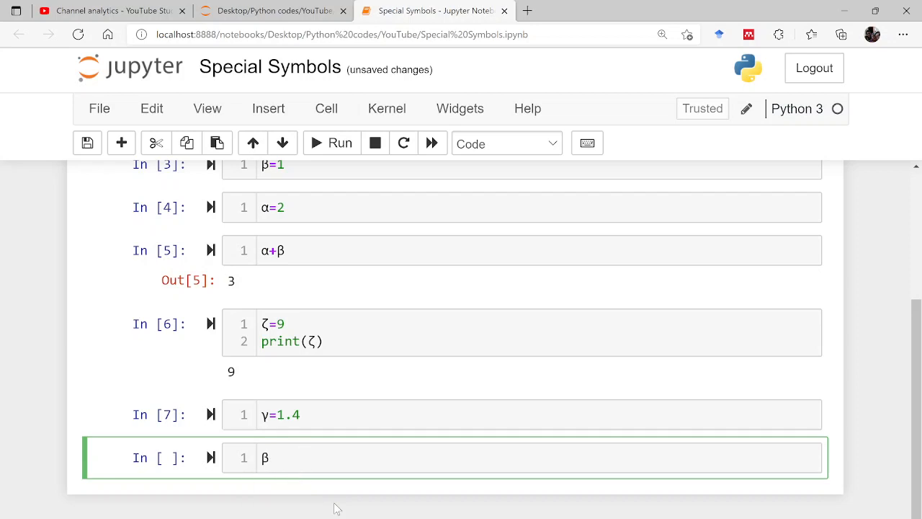
scroll(up, 3)
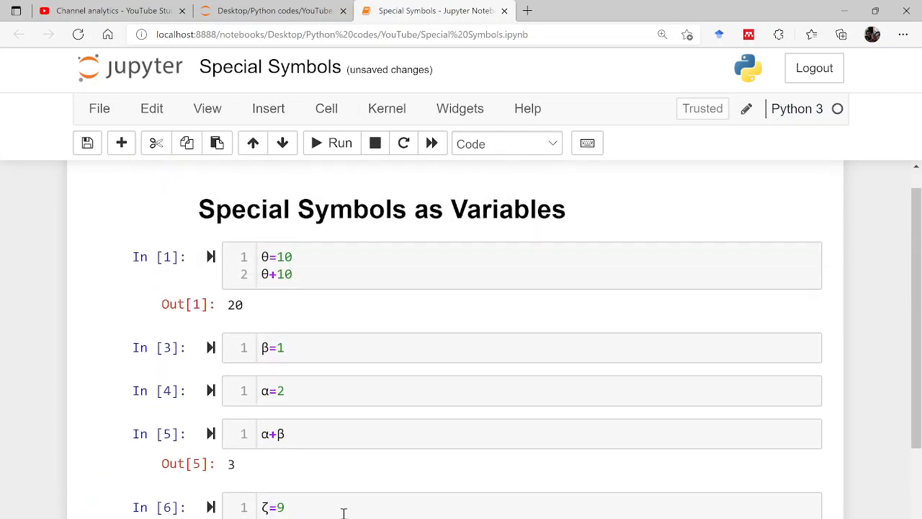
scroll(down, 3)
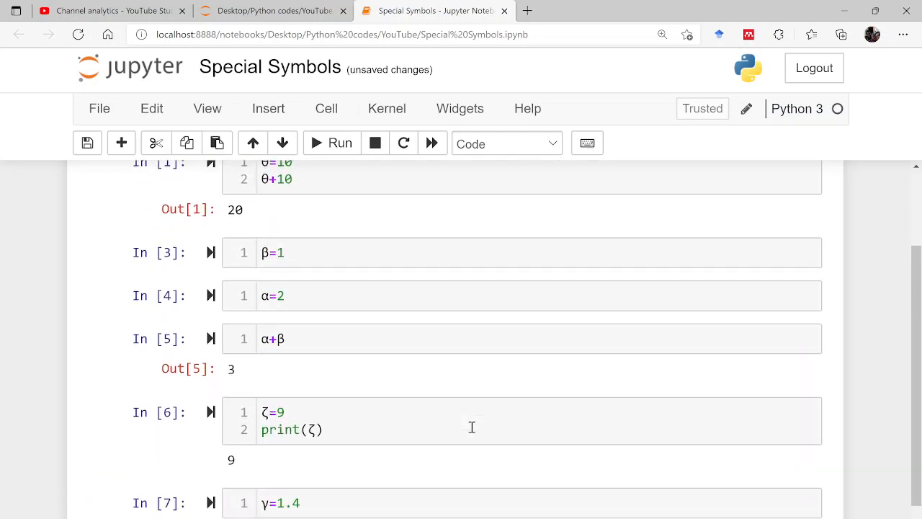
scroll(down, 3)
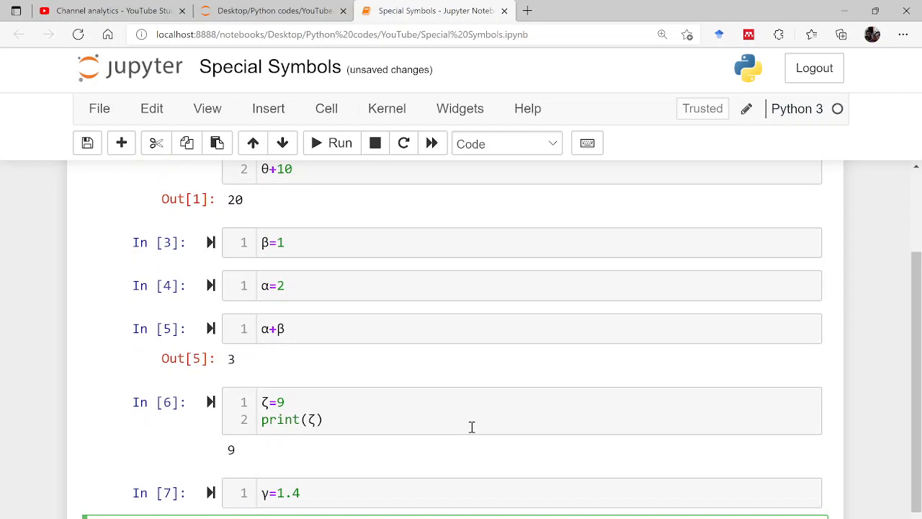